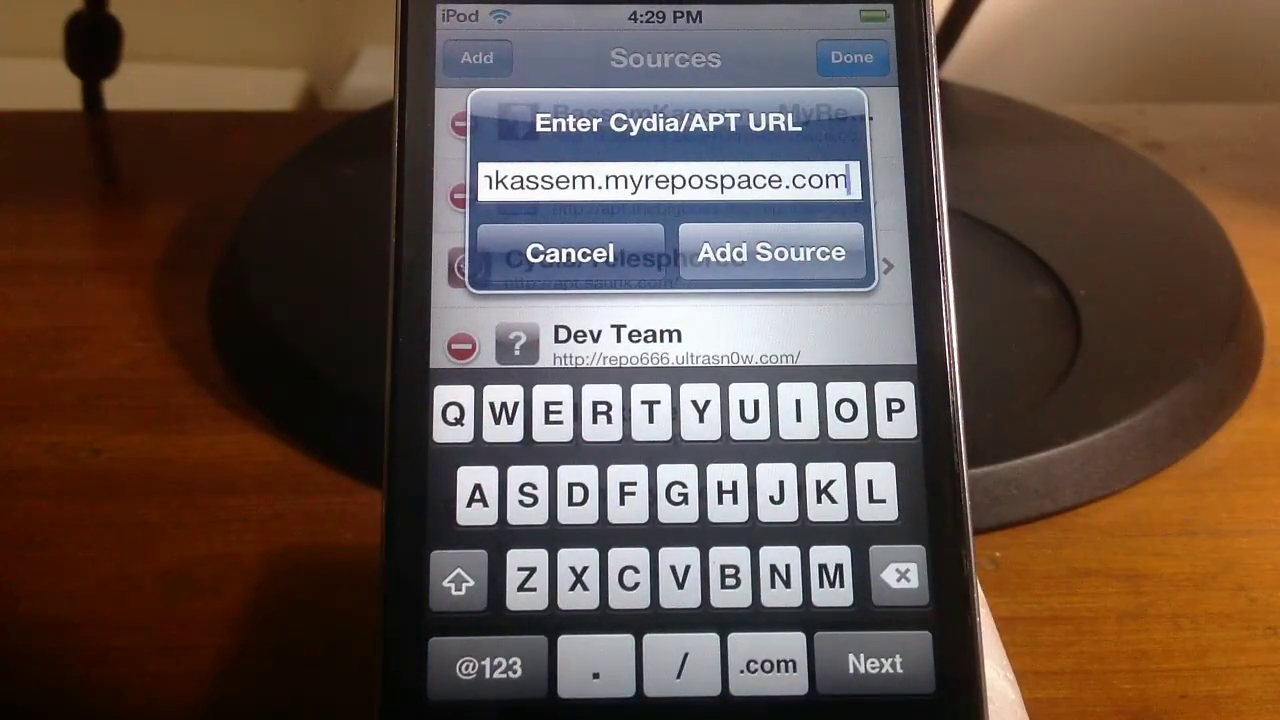
Add the bassamkassem.myrepospace.com source and open its package list to find [Ac!D]Siri
left_click(769, 250)
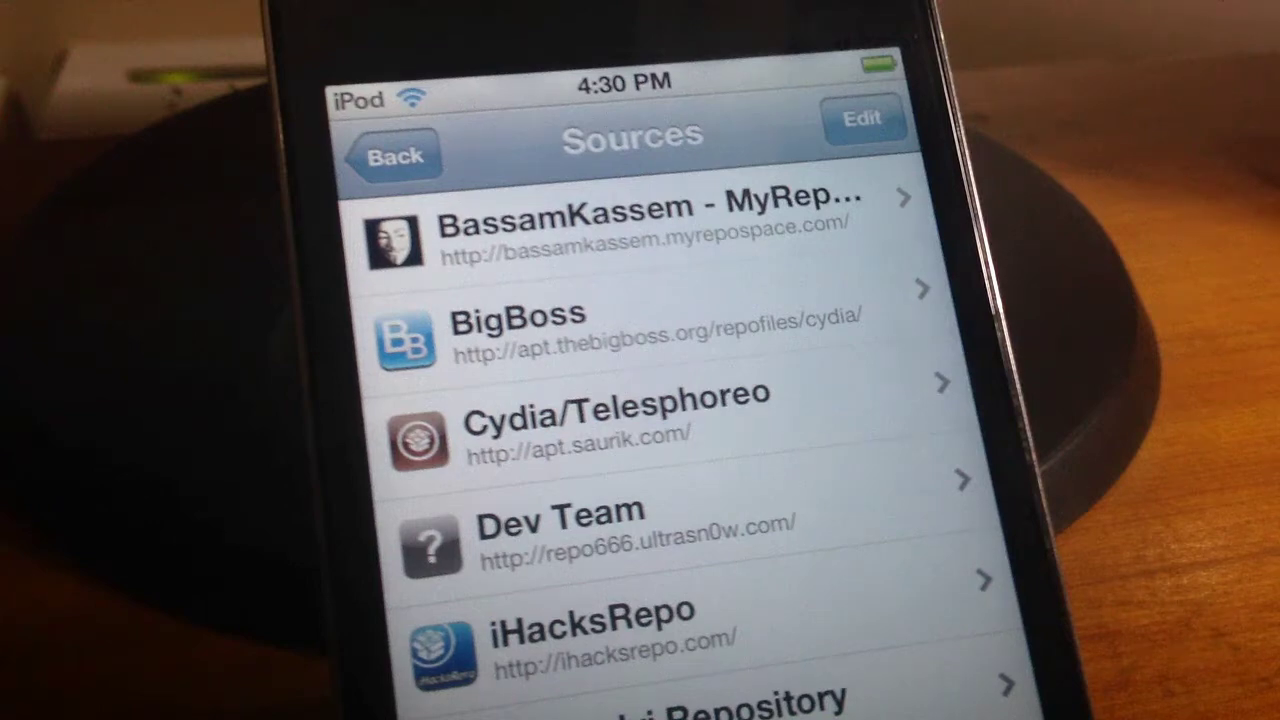
left_click(640, 225)
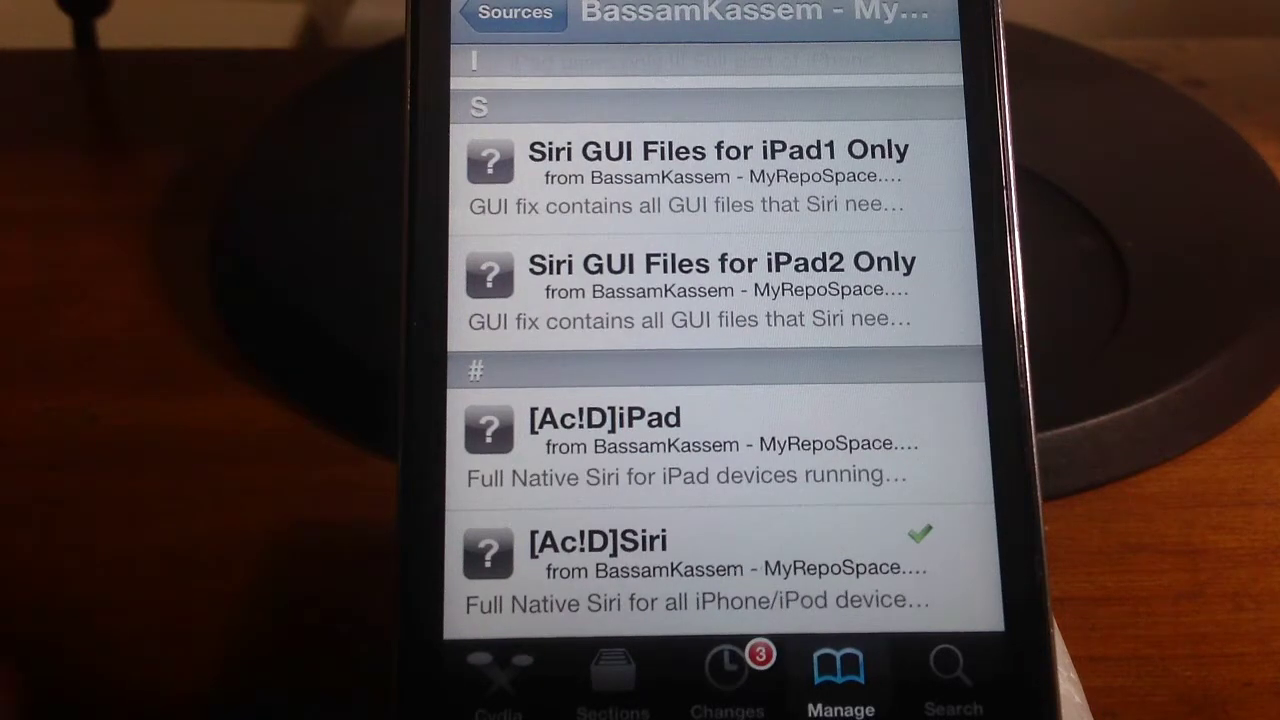
Exit Cydia to the home screen and launch the Settings app
left_click(690, 568)
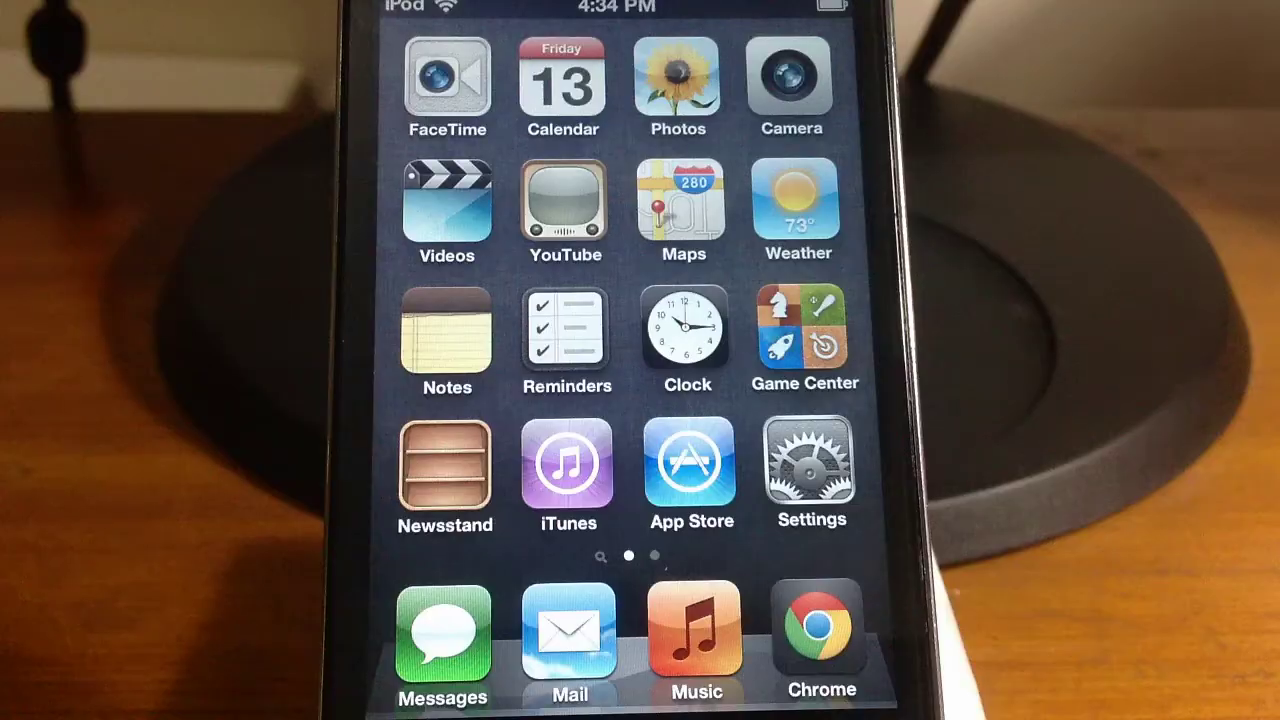
left_click(806, 465)
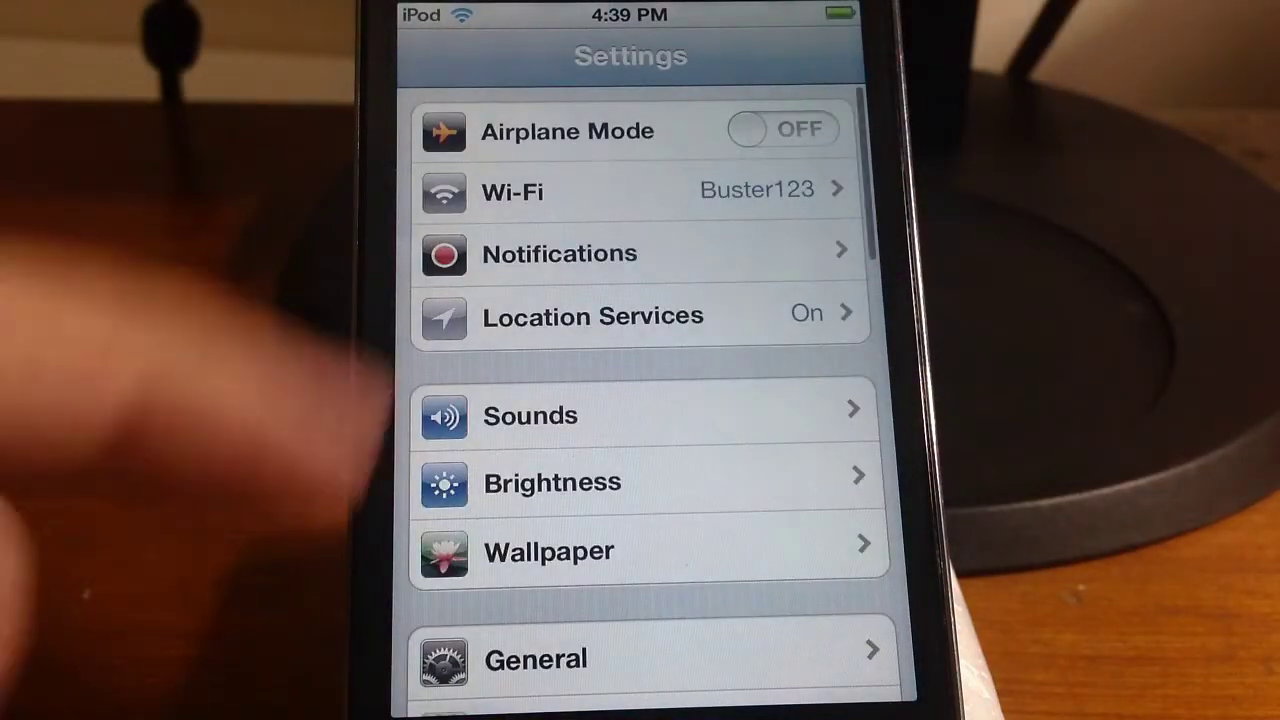
Open the General section of Settings to reveal the new Siri entry
left_click(546, 657)
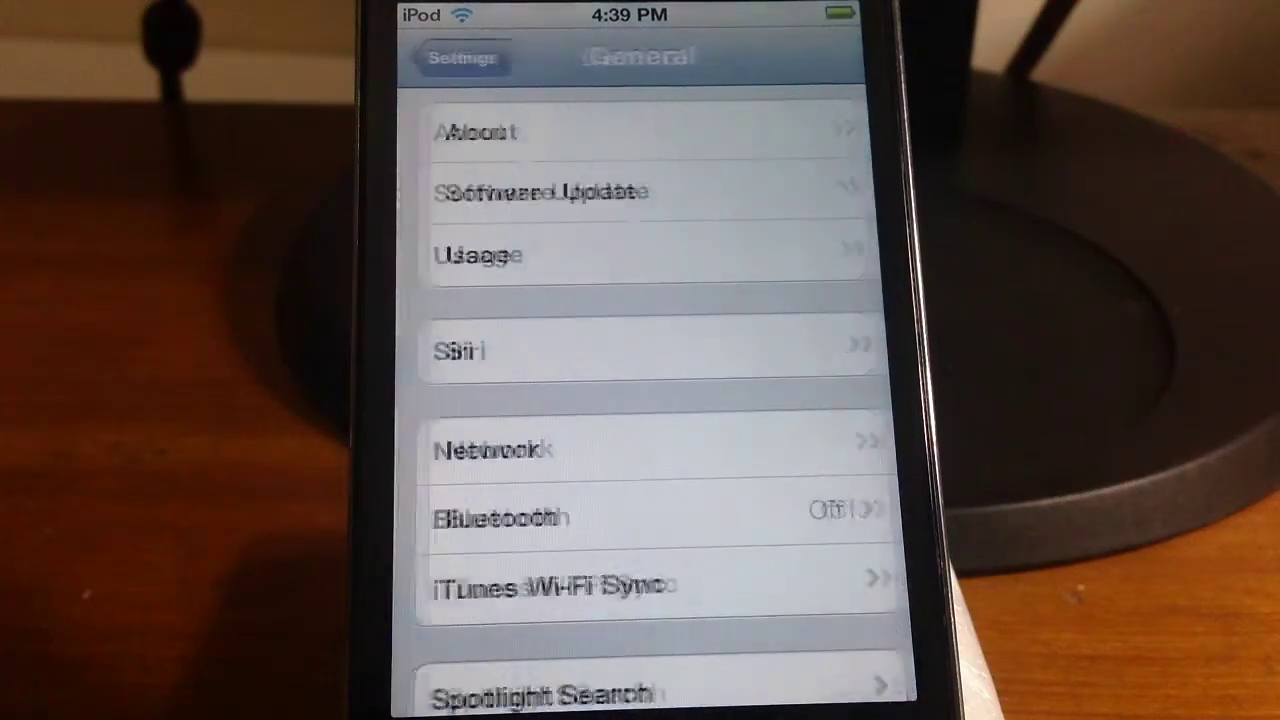